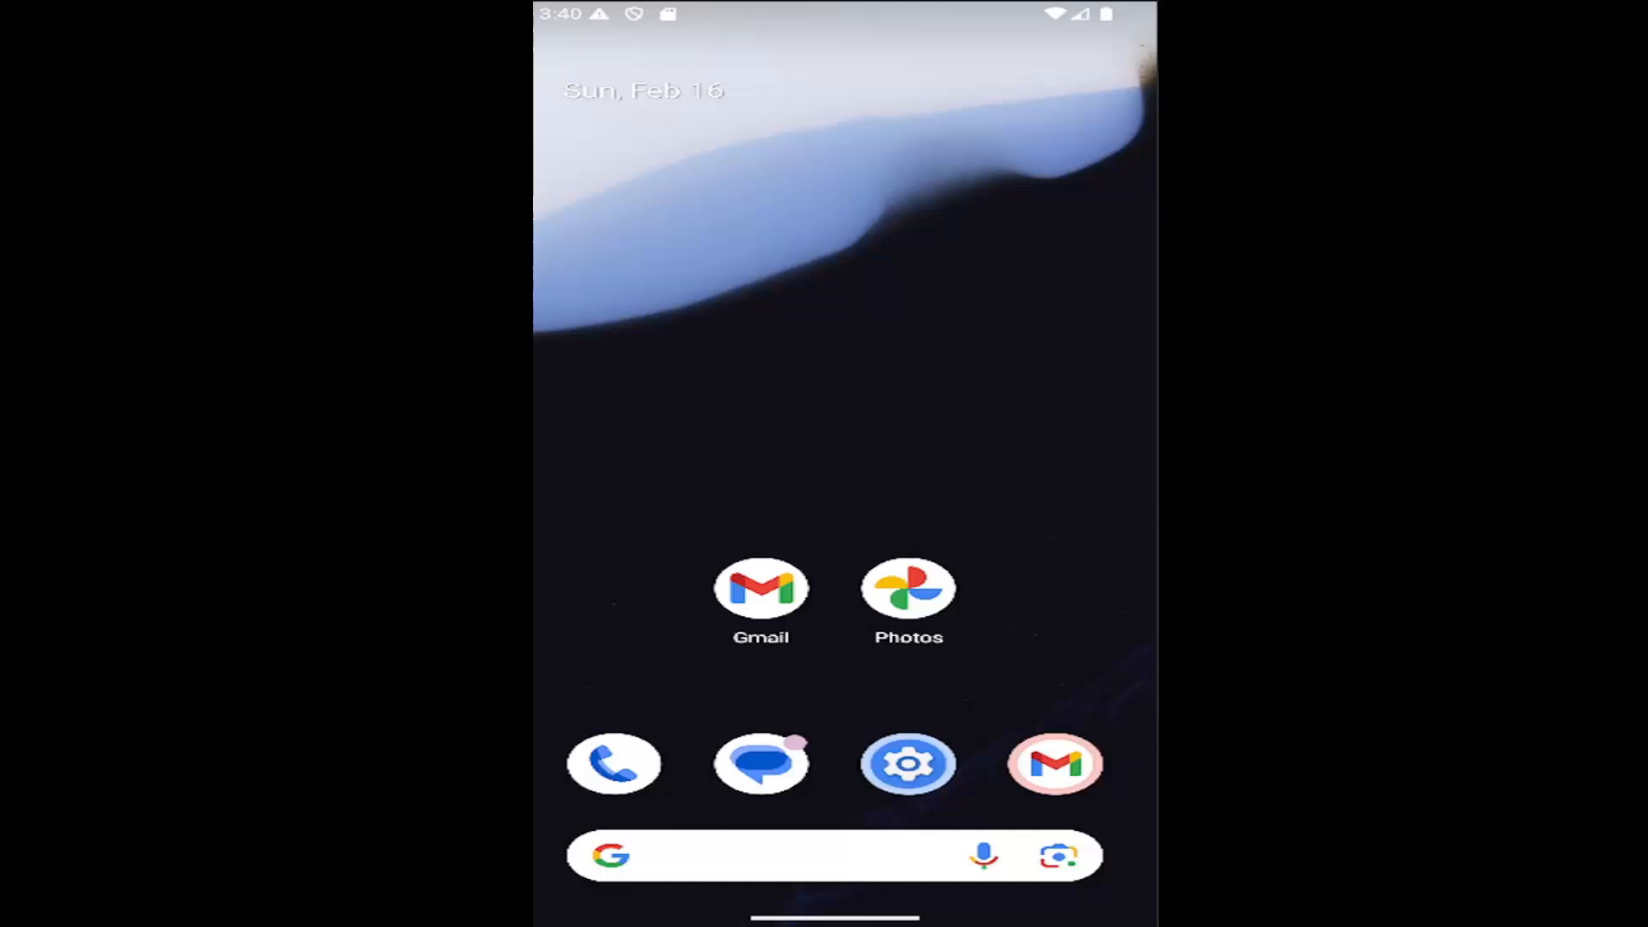
mouse_move(866, 625)
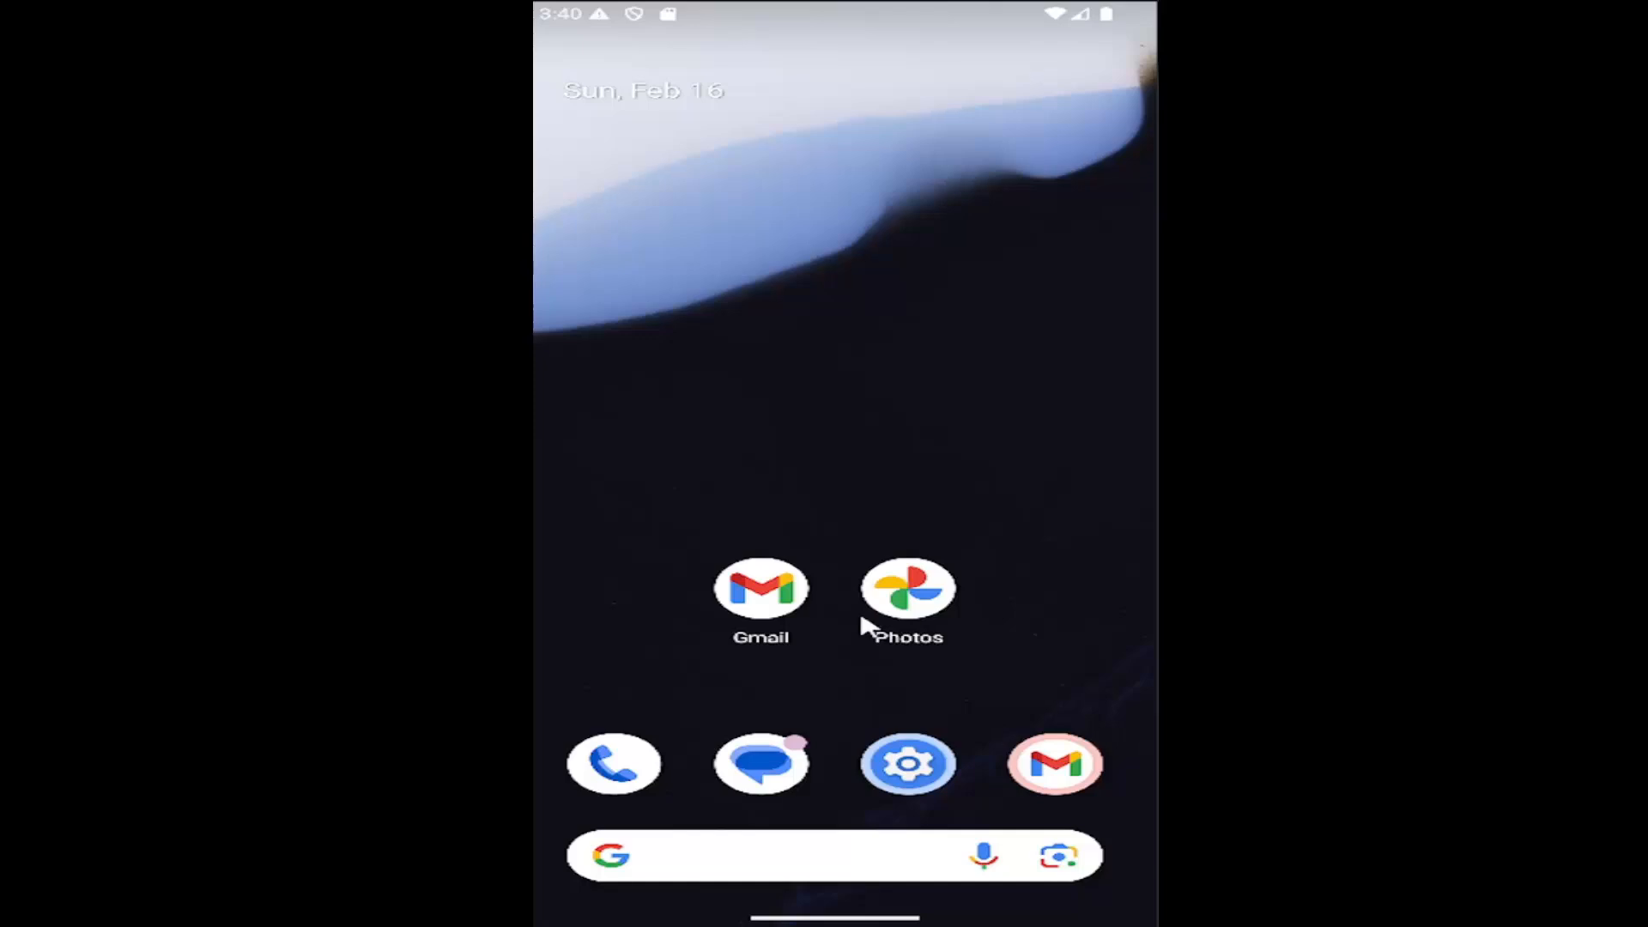
Swipe up on the home screen to reveal the app drawer.
scroll(up, 3)
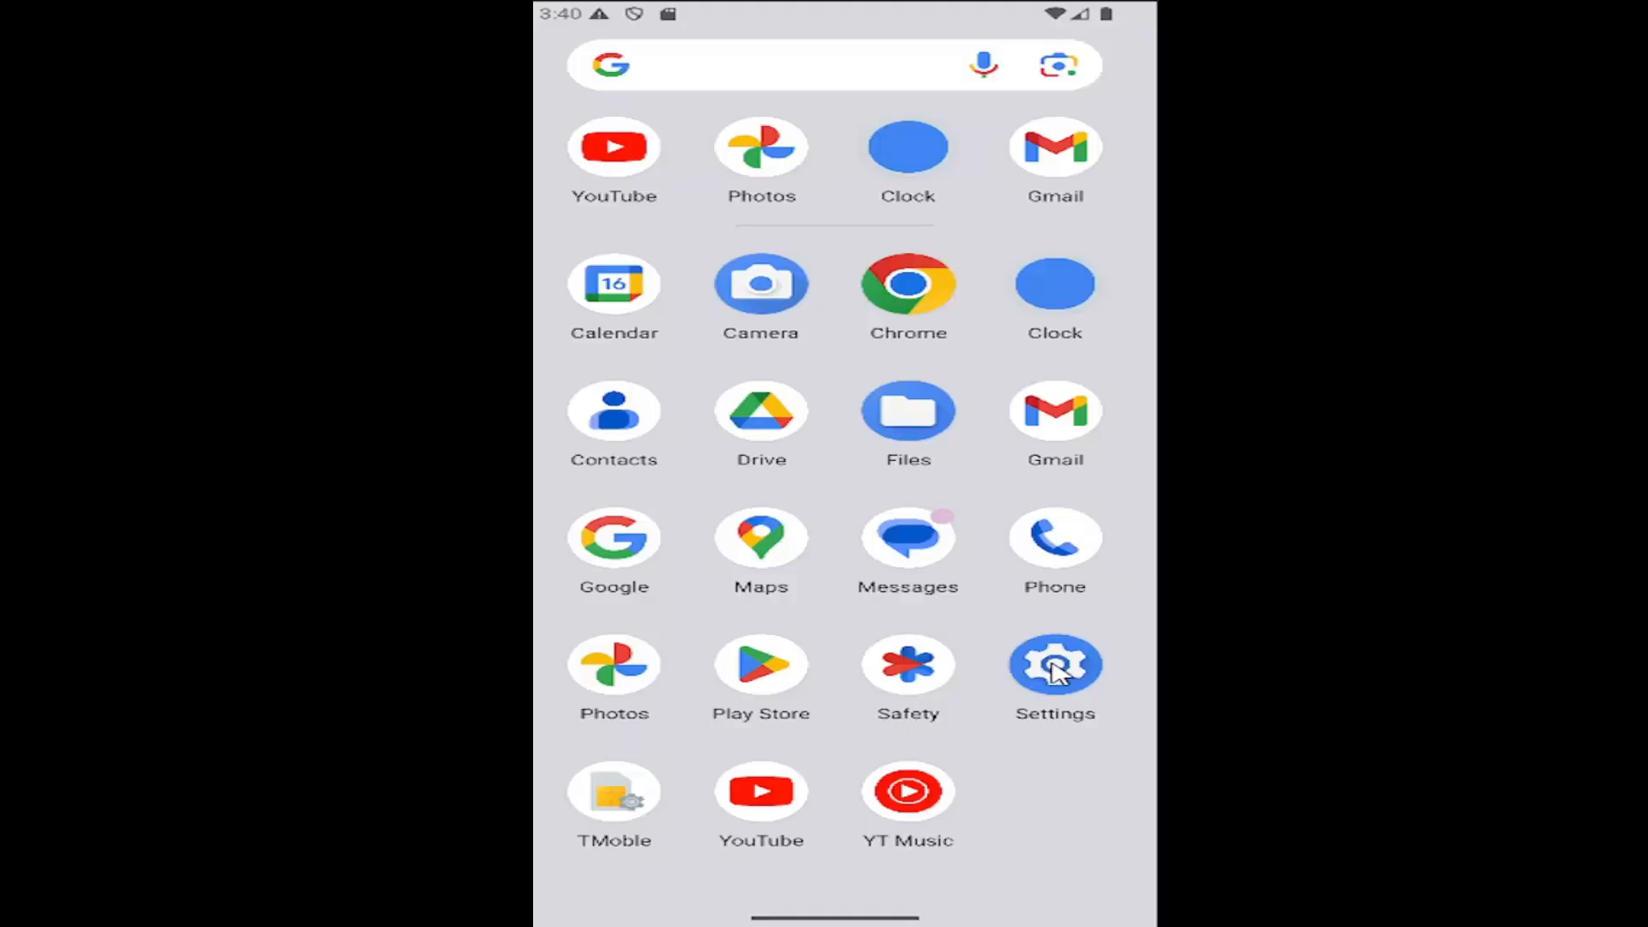
From Settings > Apps > See all 26 apps, reach the Google Play Store app info page.
click(1053, 666)
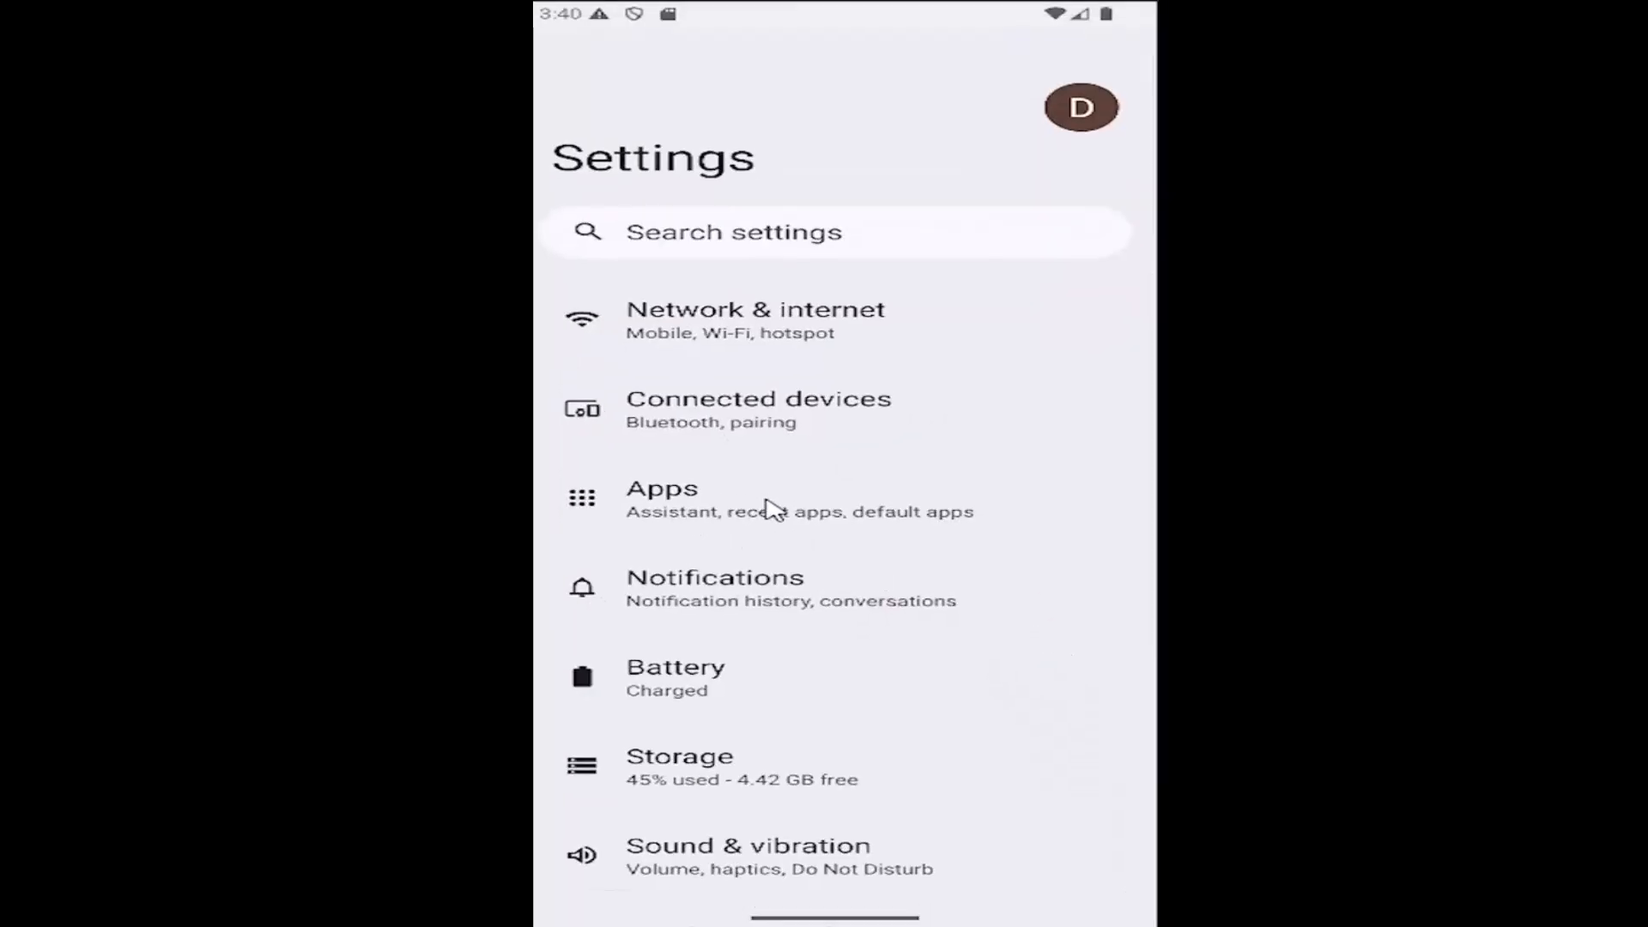
click(663, 500)
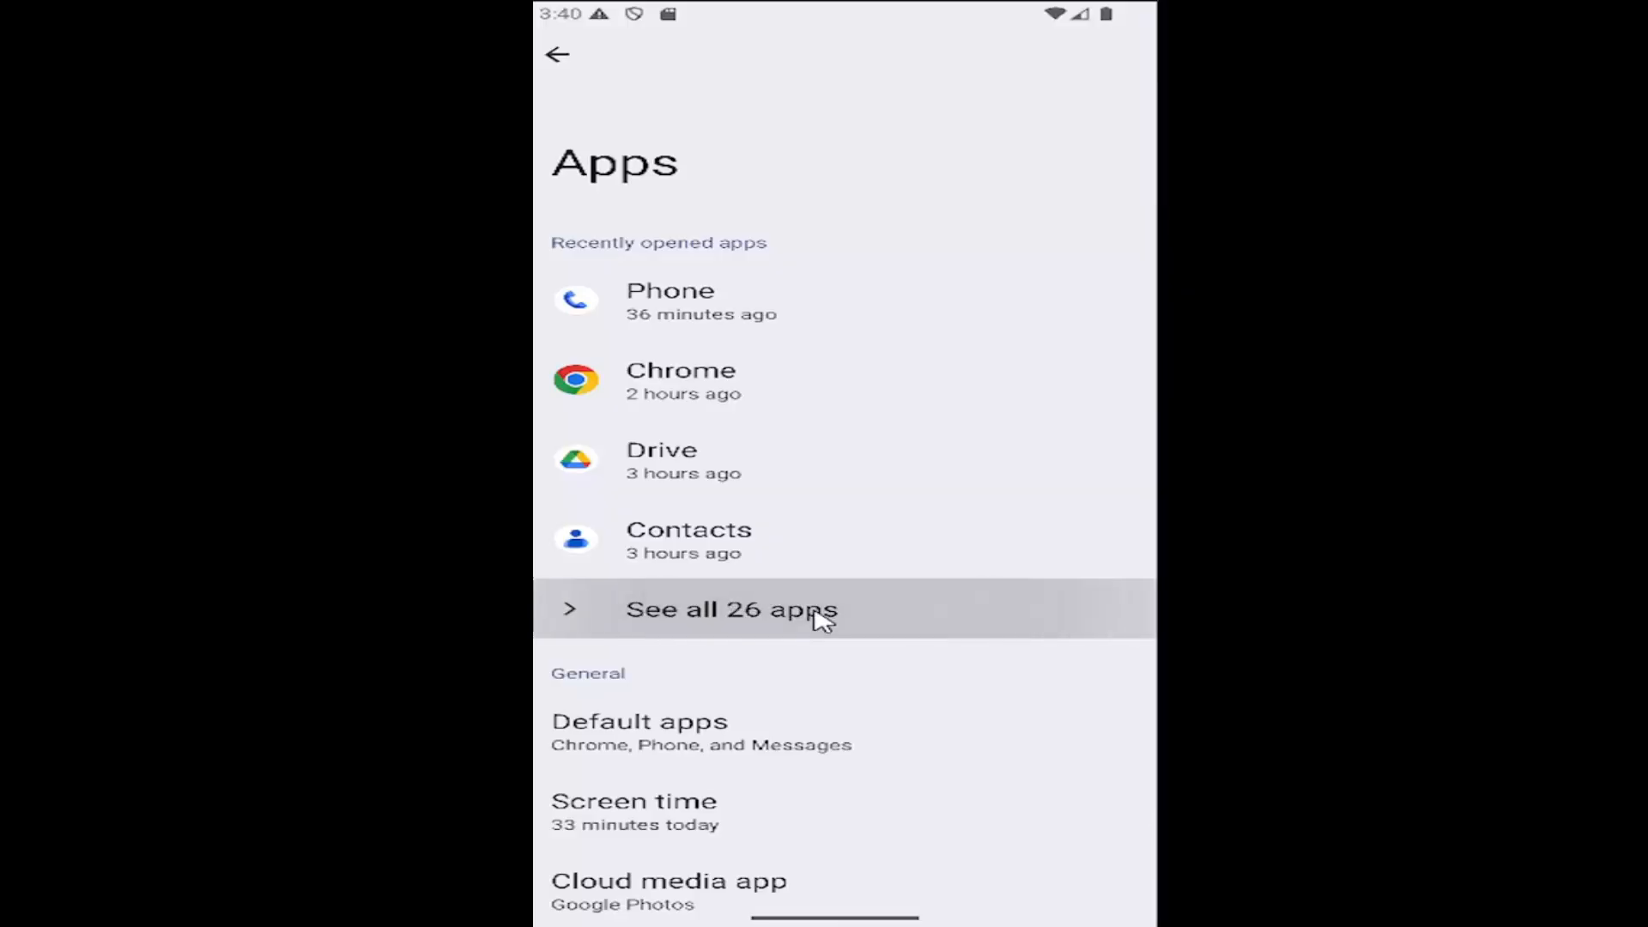
click(733, 609)
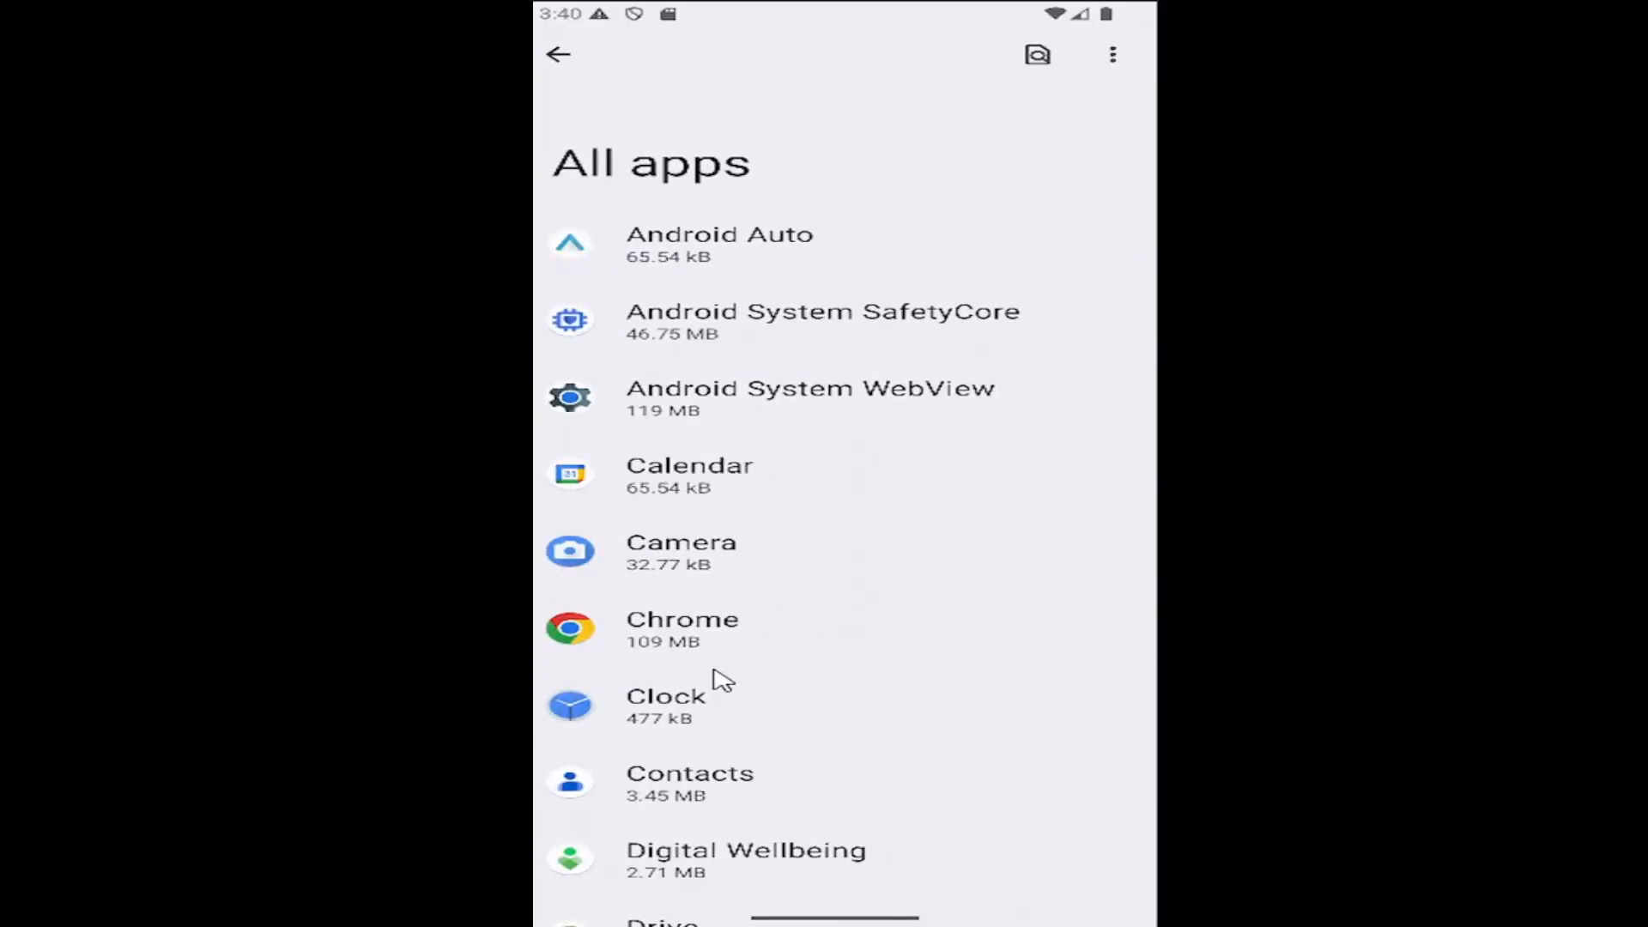
scroll(down, 3)
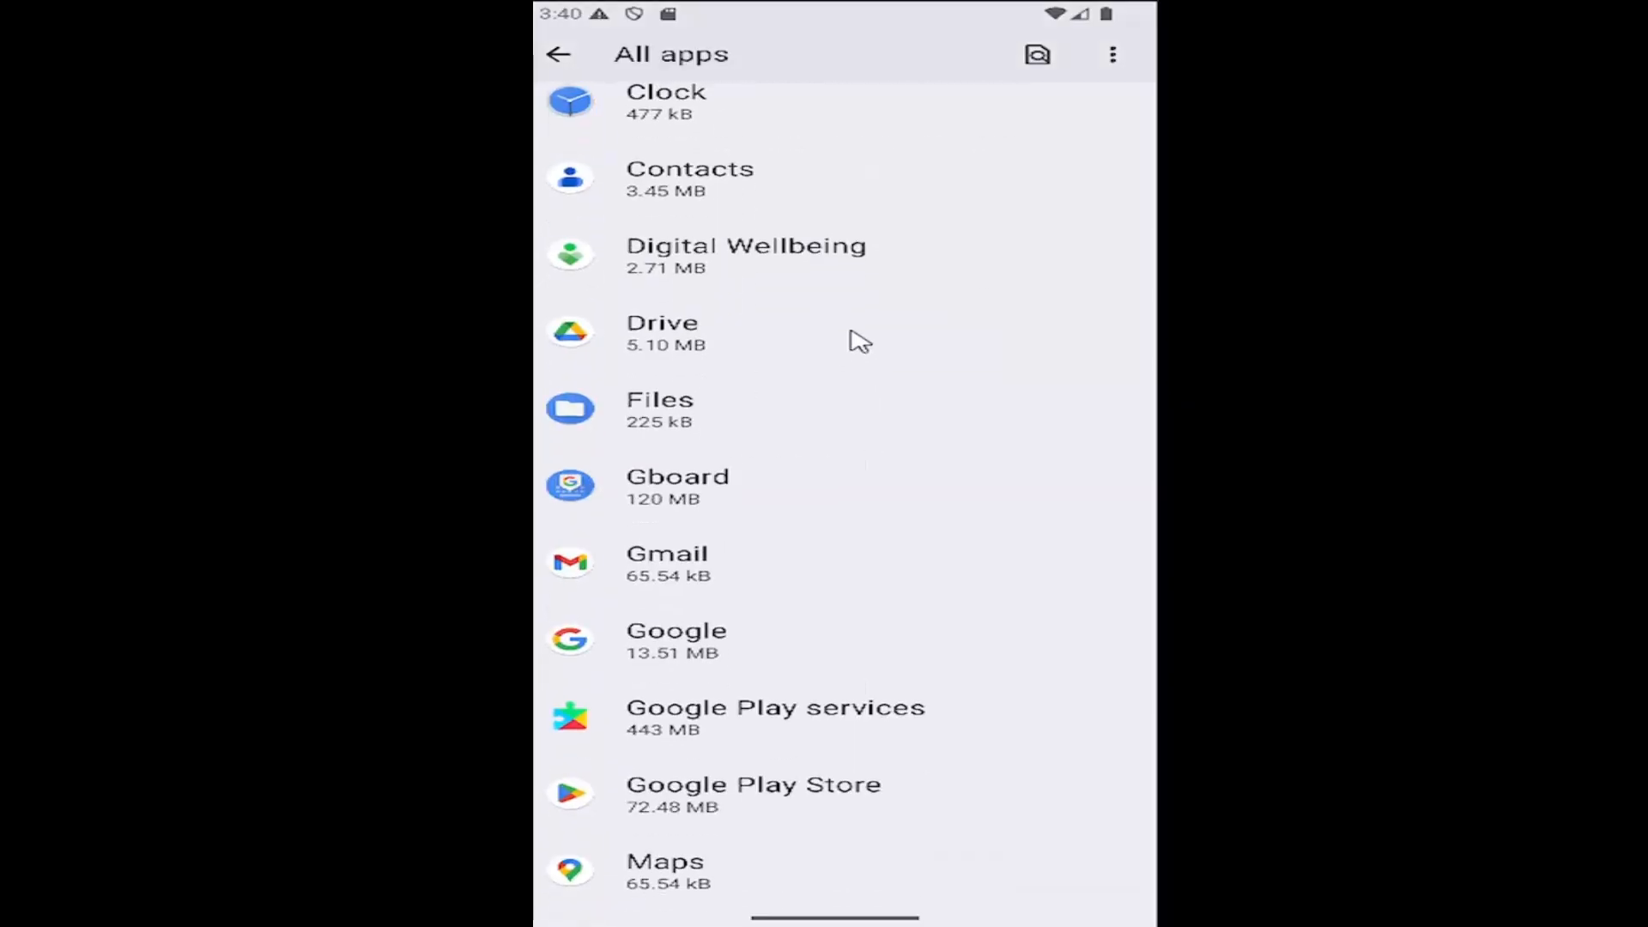
click(754, 793)
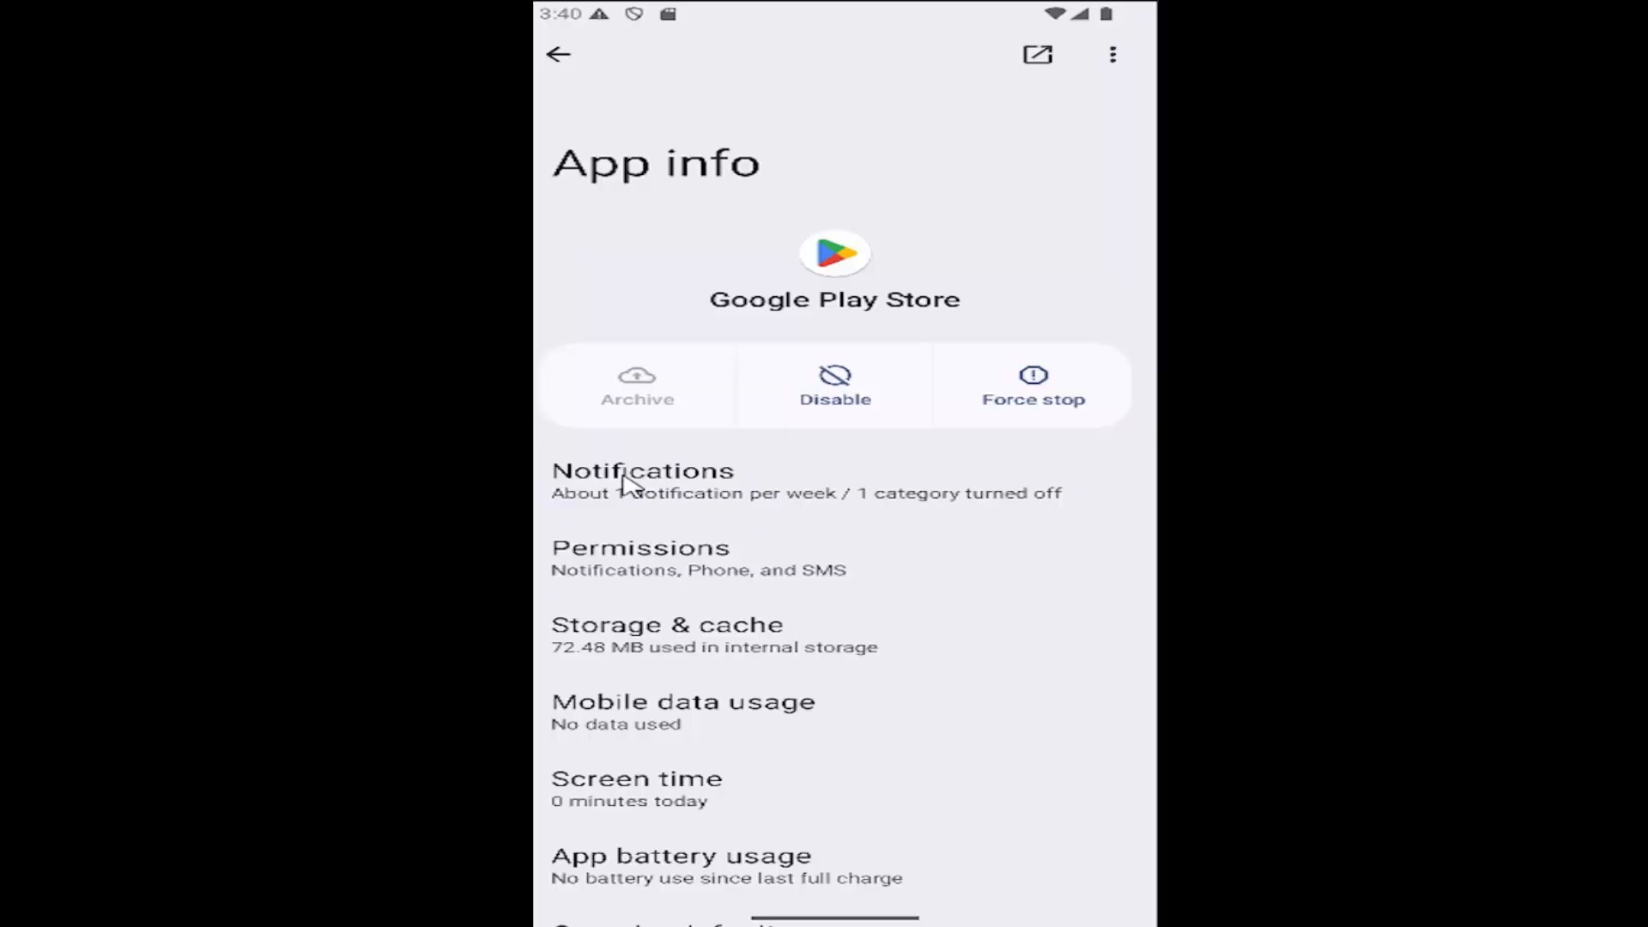
Show Google Play Store's Notifications page with its alert and essentials categories.
click(640, 481)
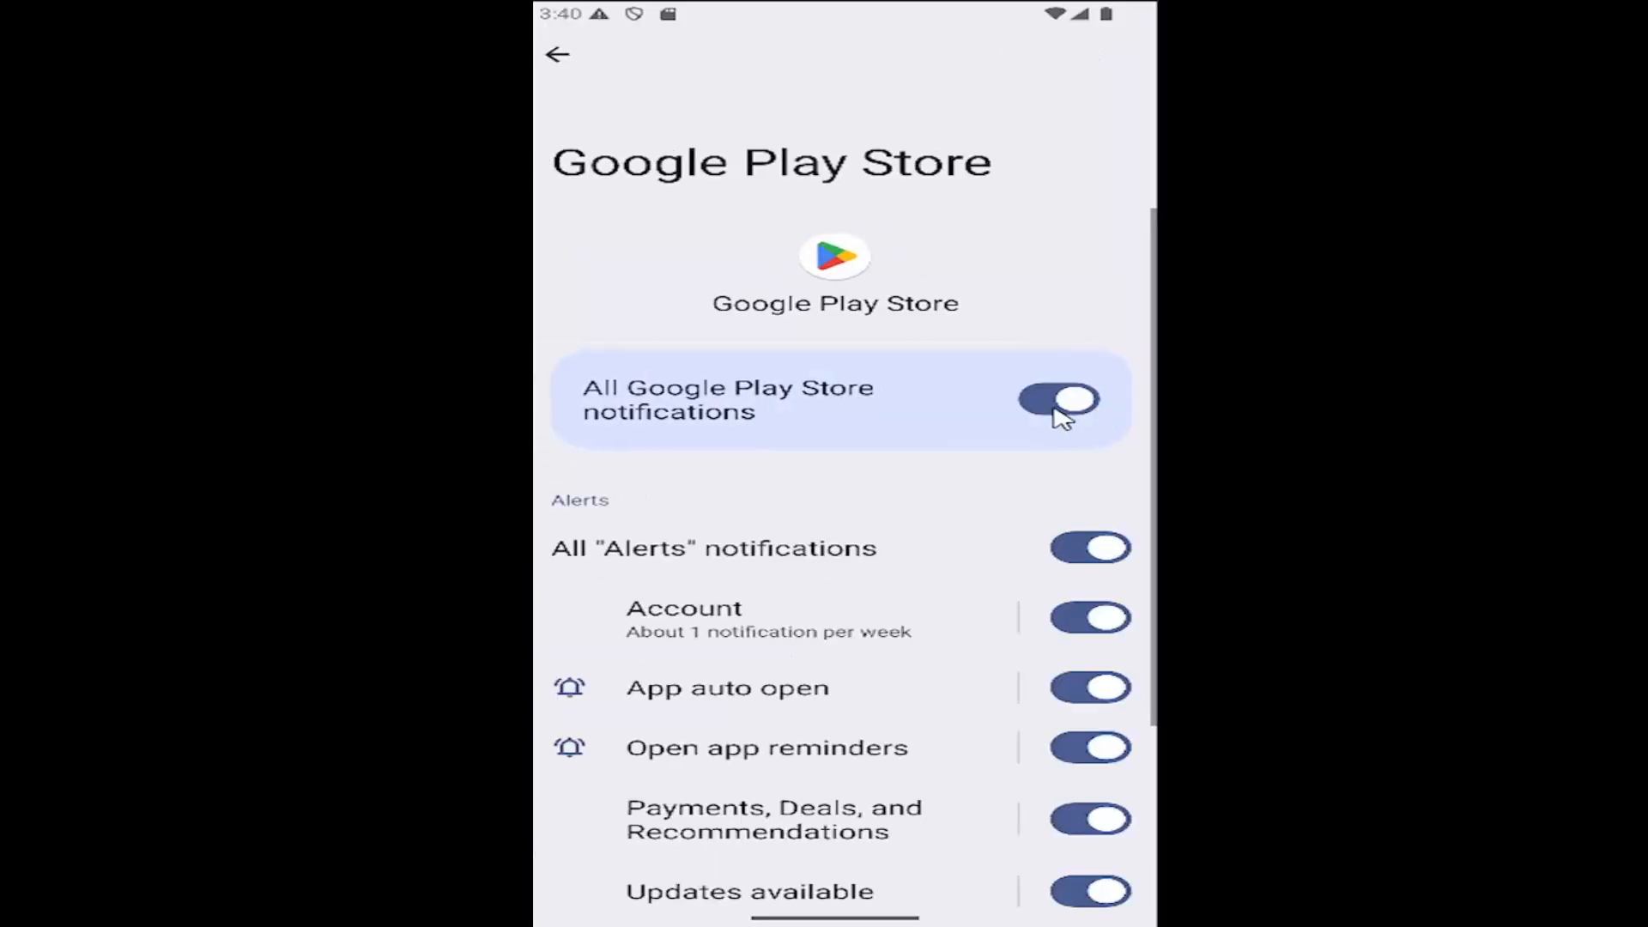
scroll(down, 3)
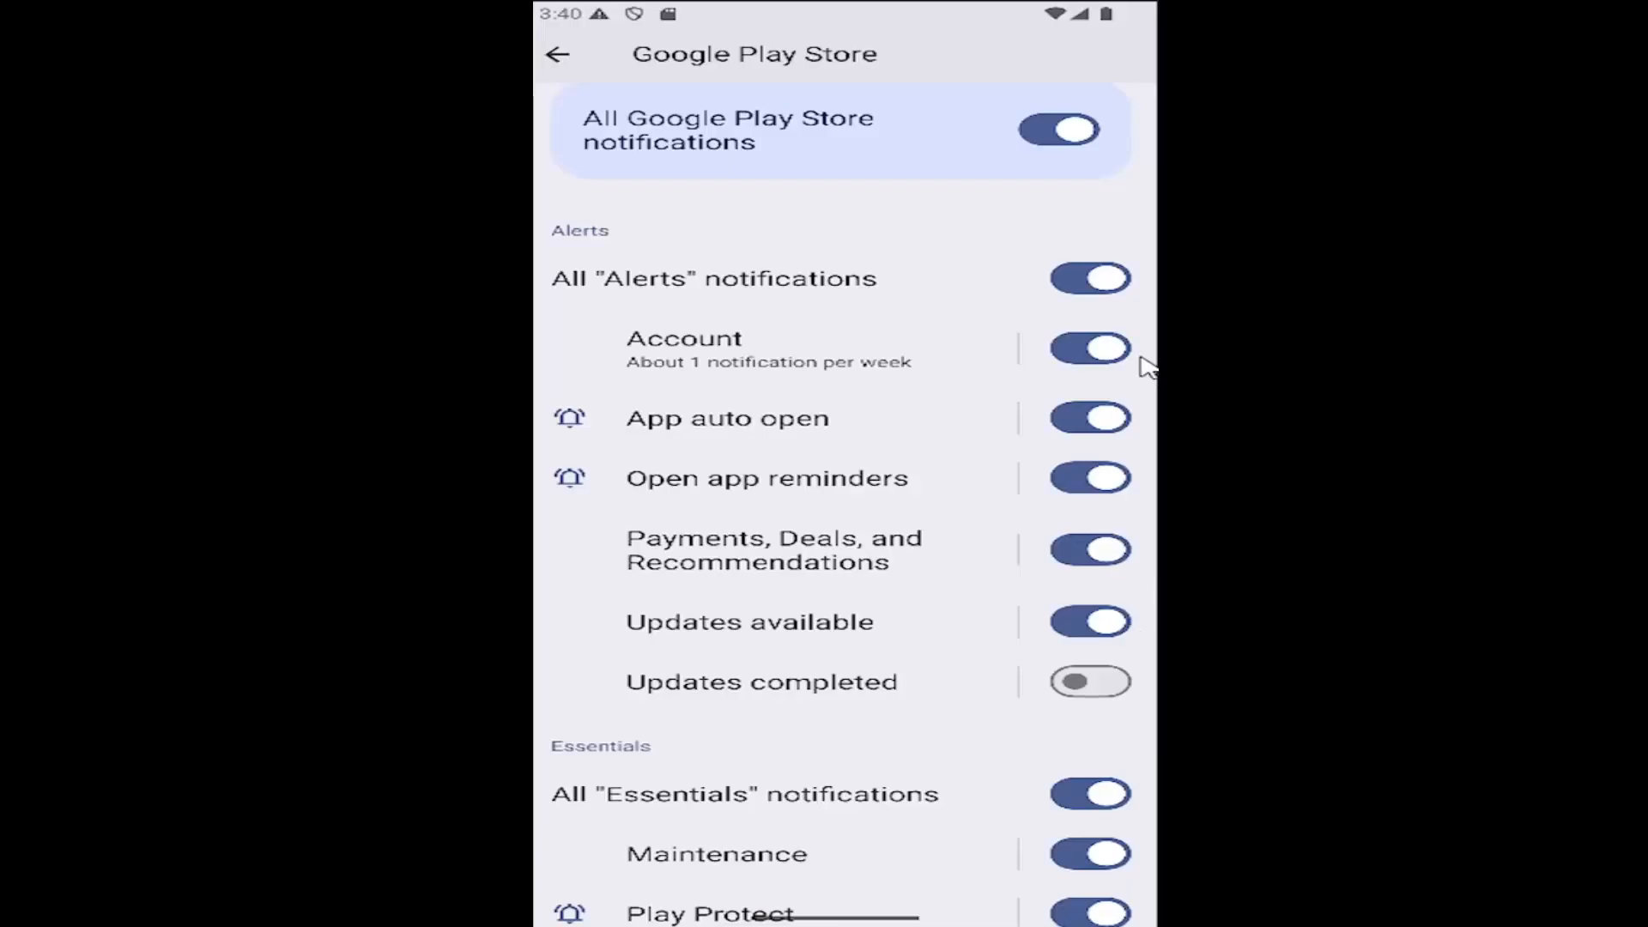
mouse_move(846, 326)
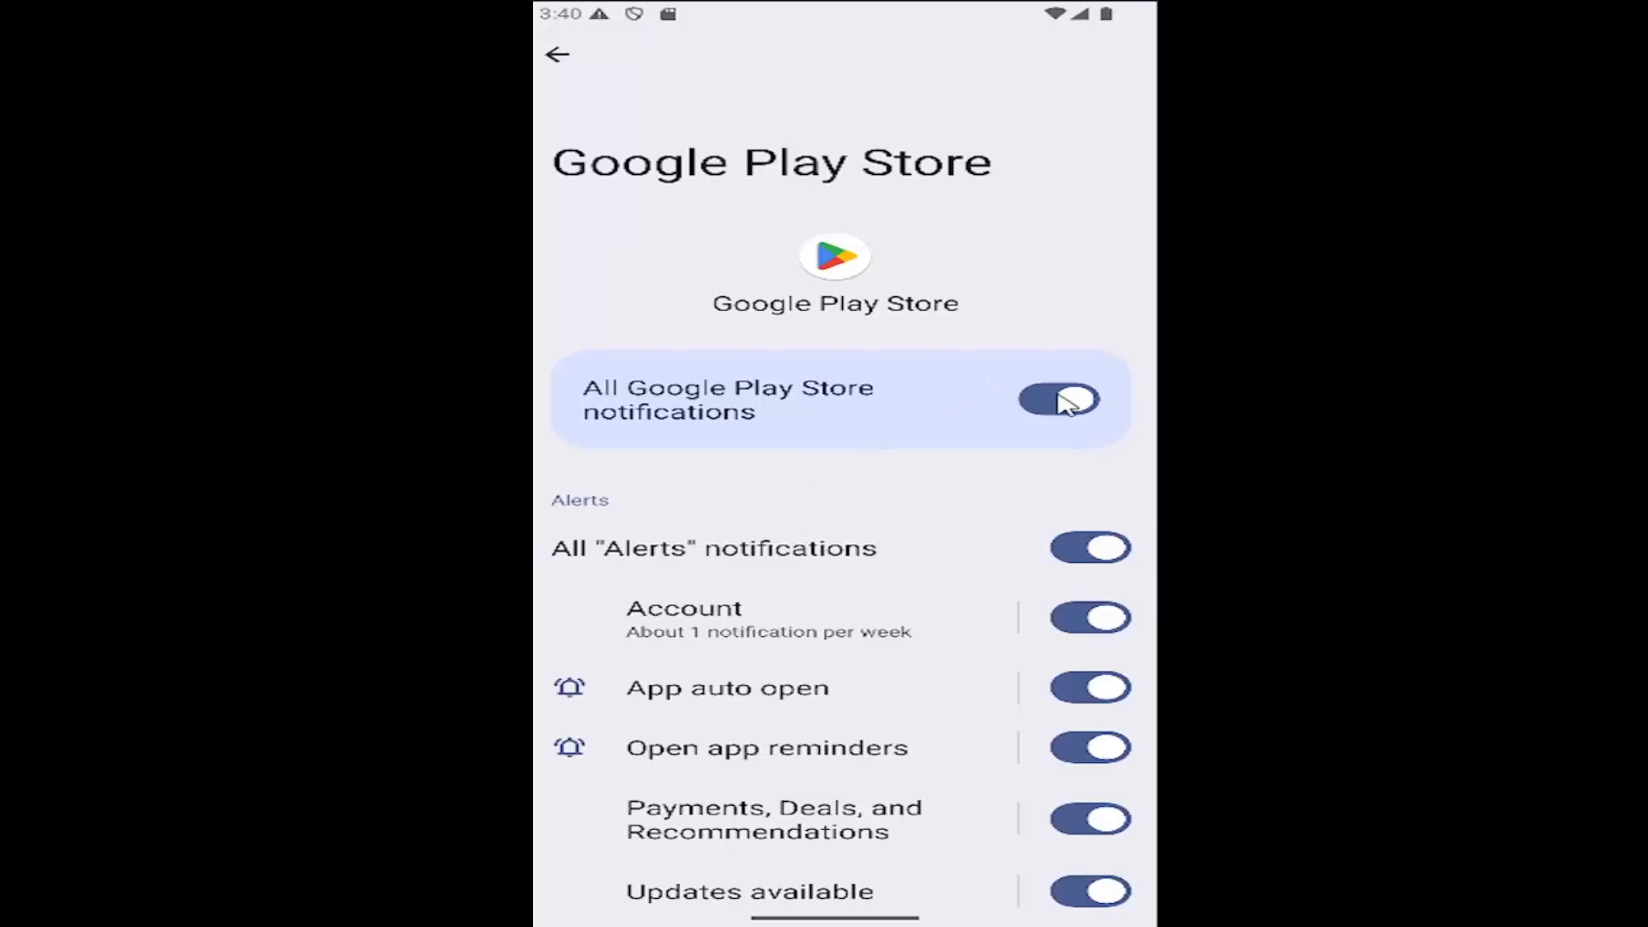
Switch off 'All Google Play Store notifications' and go back to the all-apps list.
click(1059, 400)
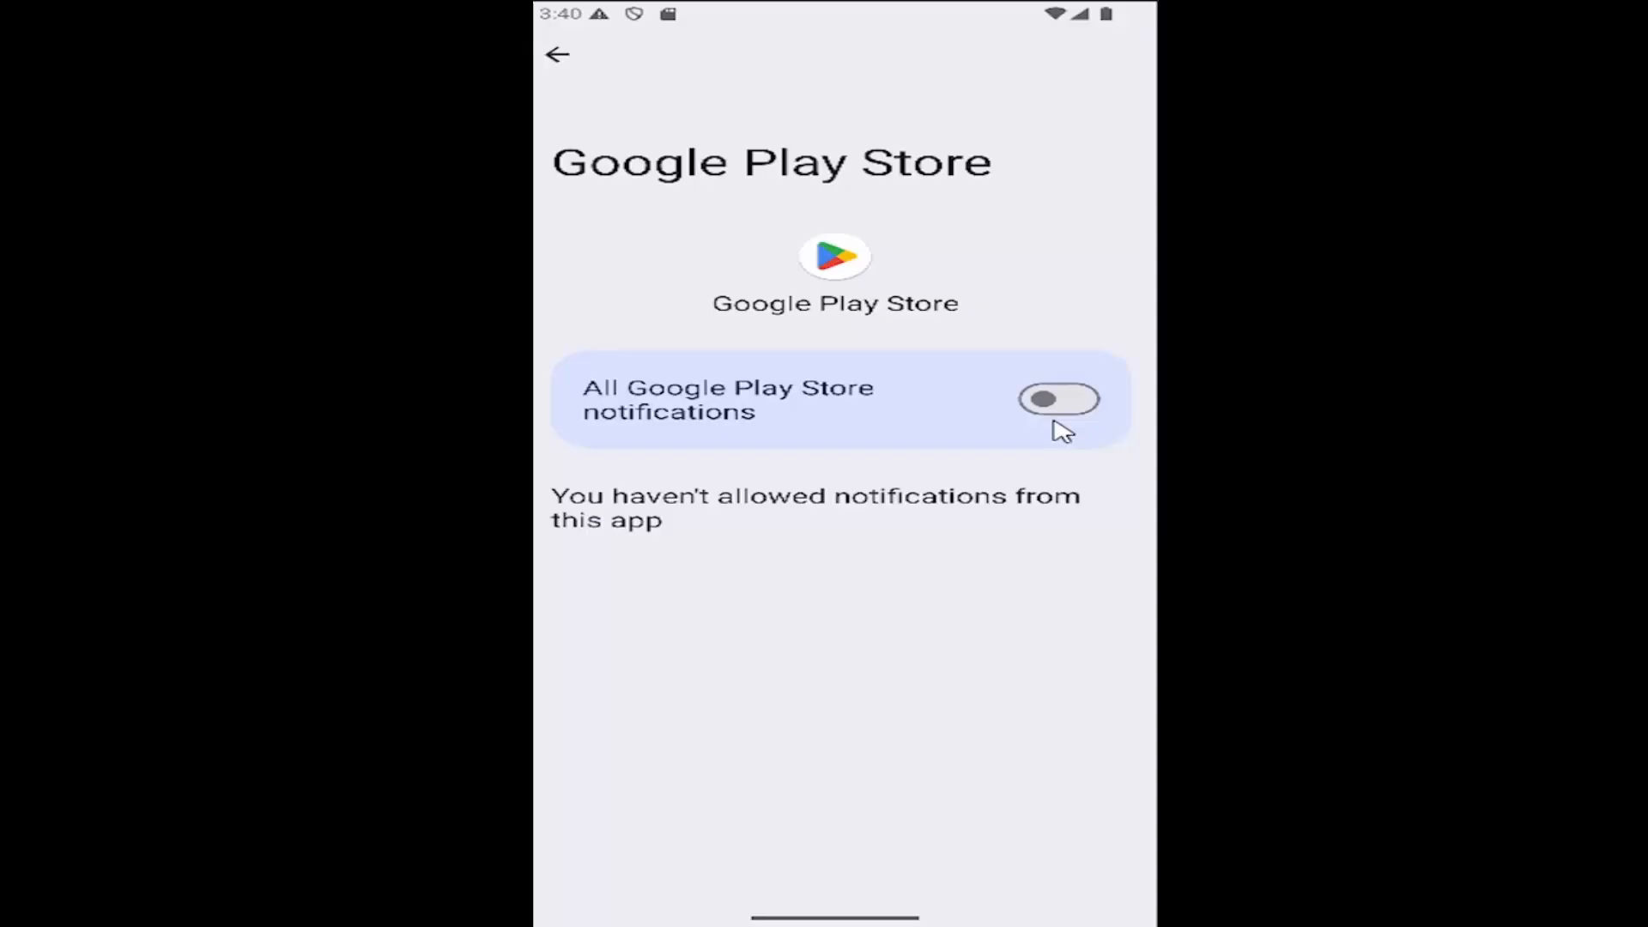
mouse_move(831, 513)
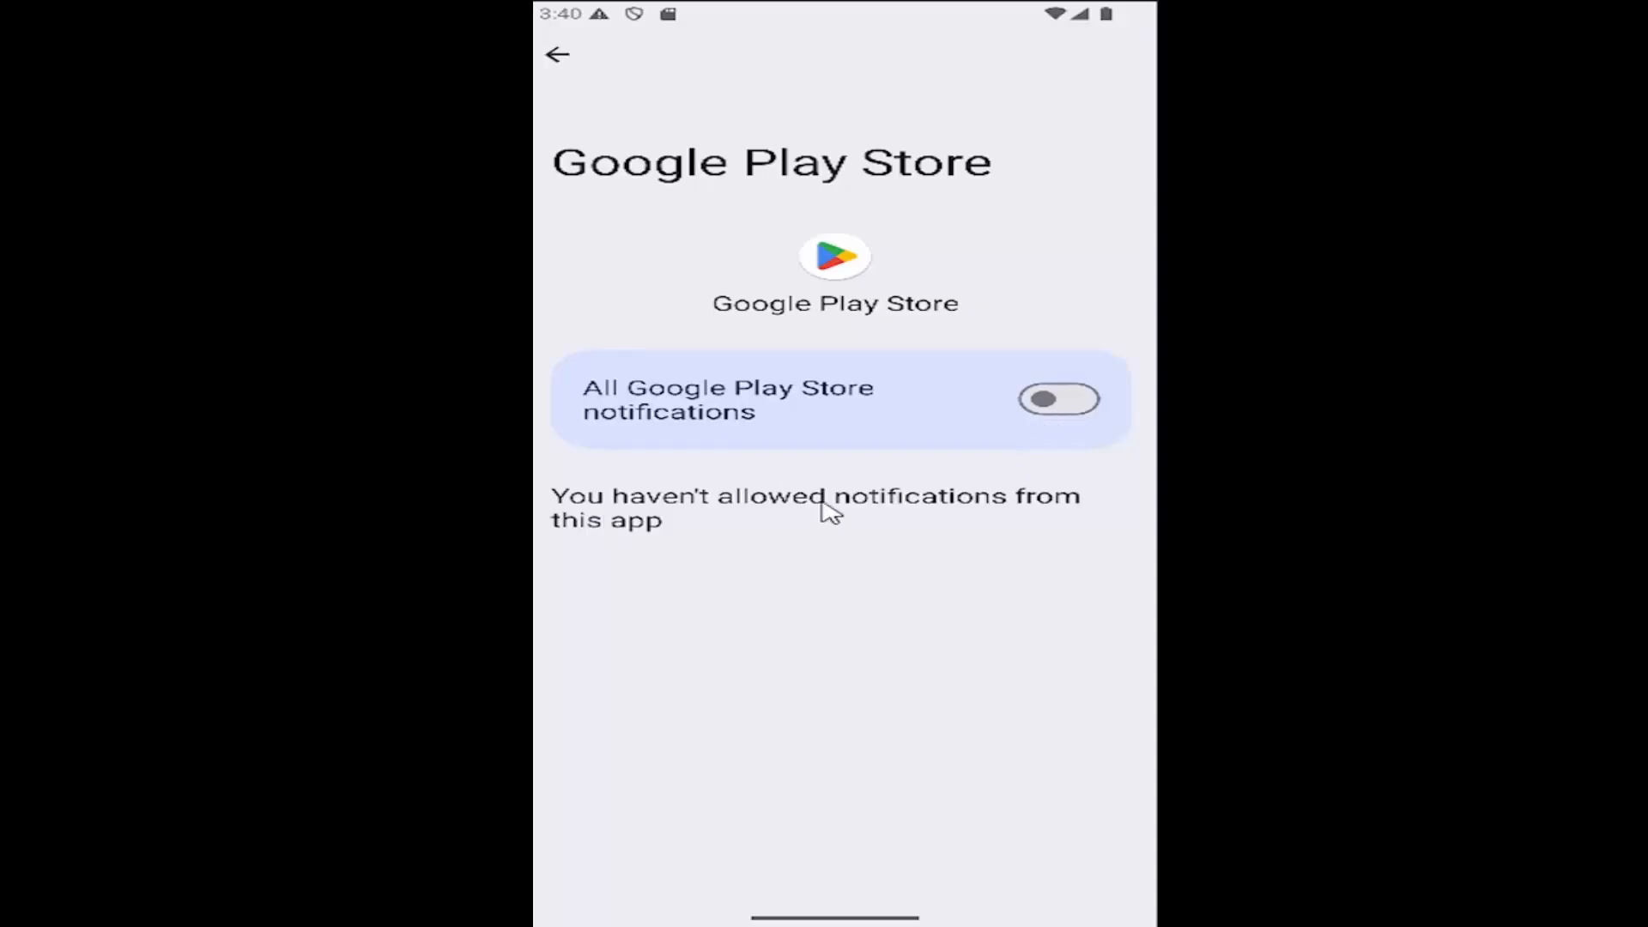
mouse_move(985, 376)
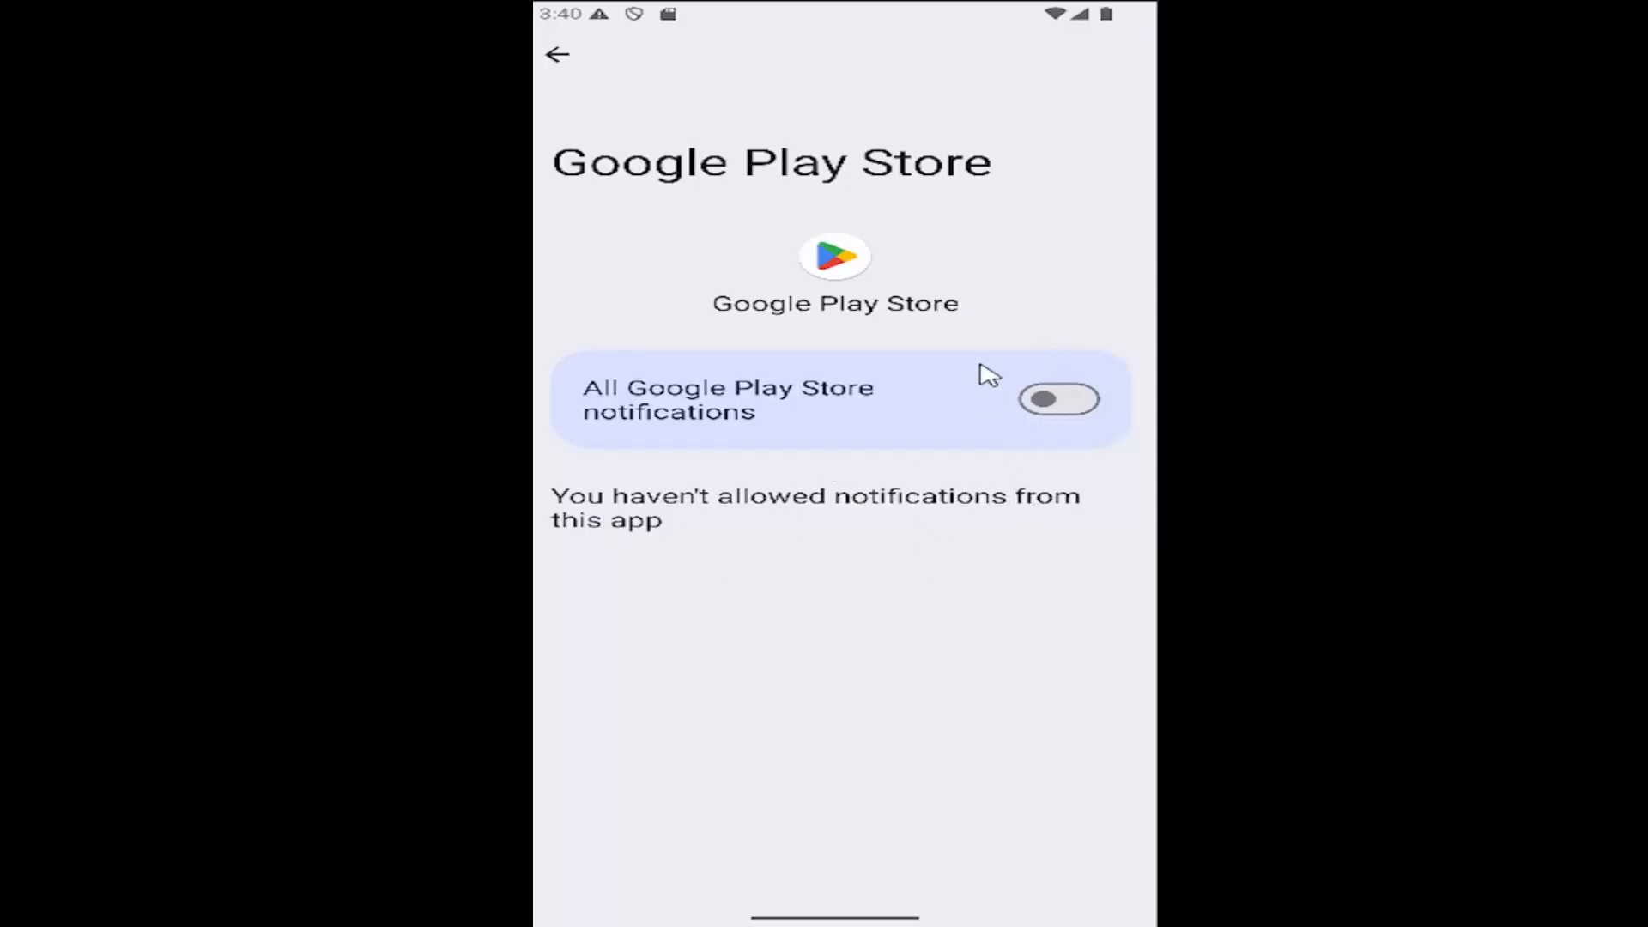
mouse_move(882, 769)
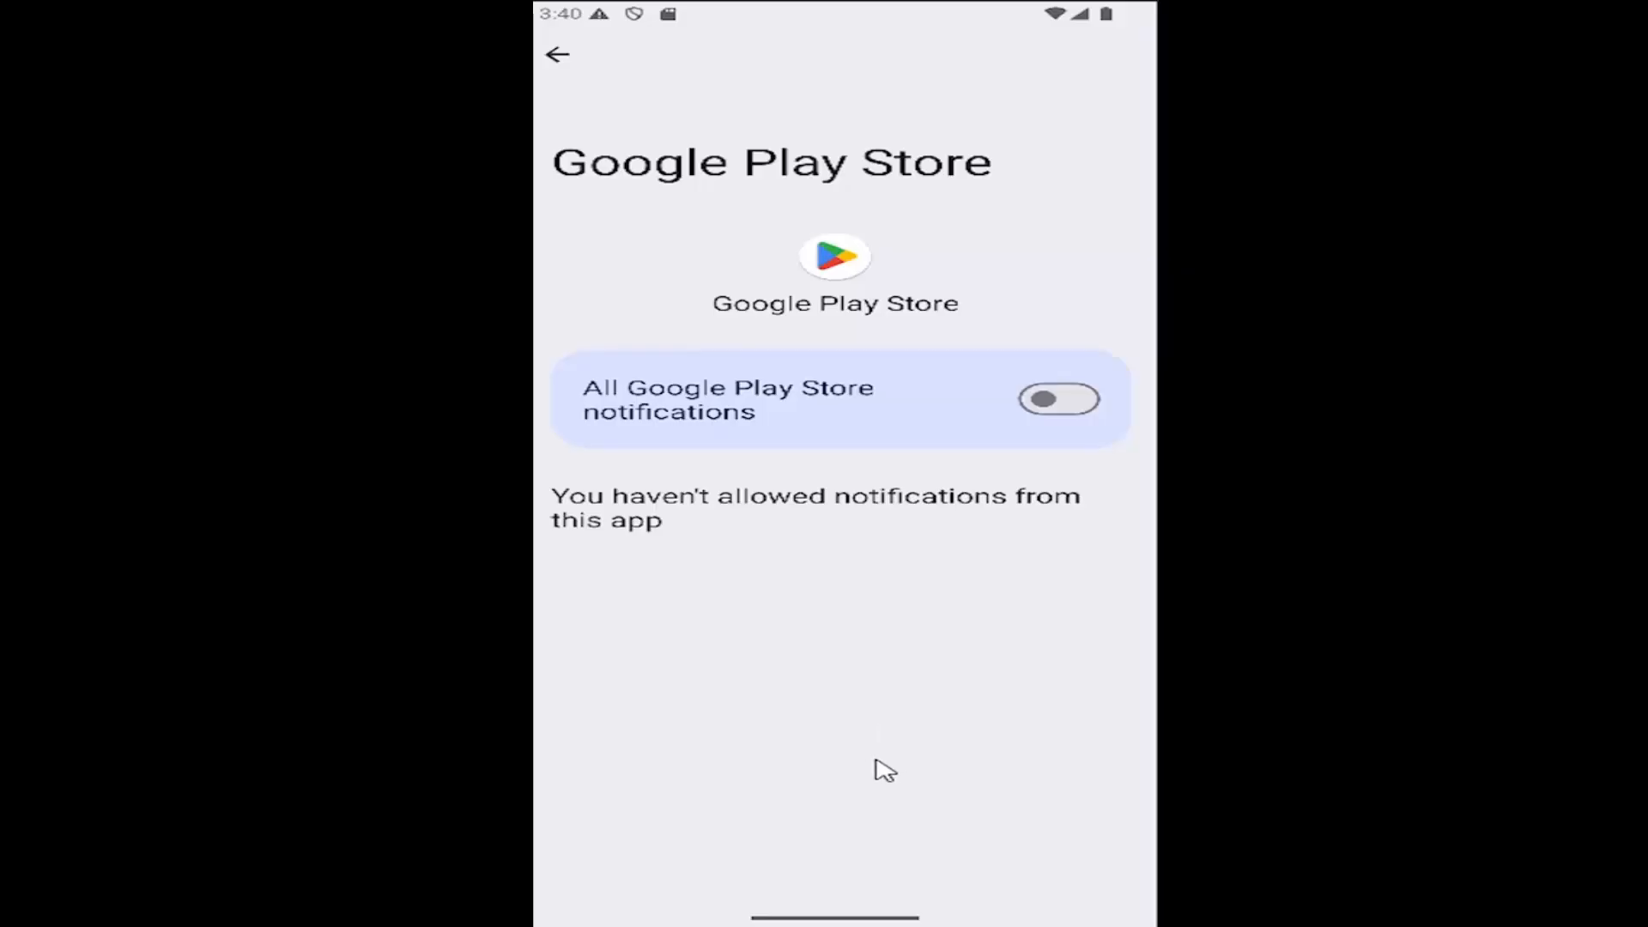
click(557, 53)
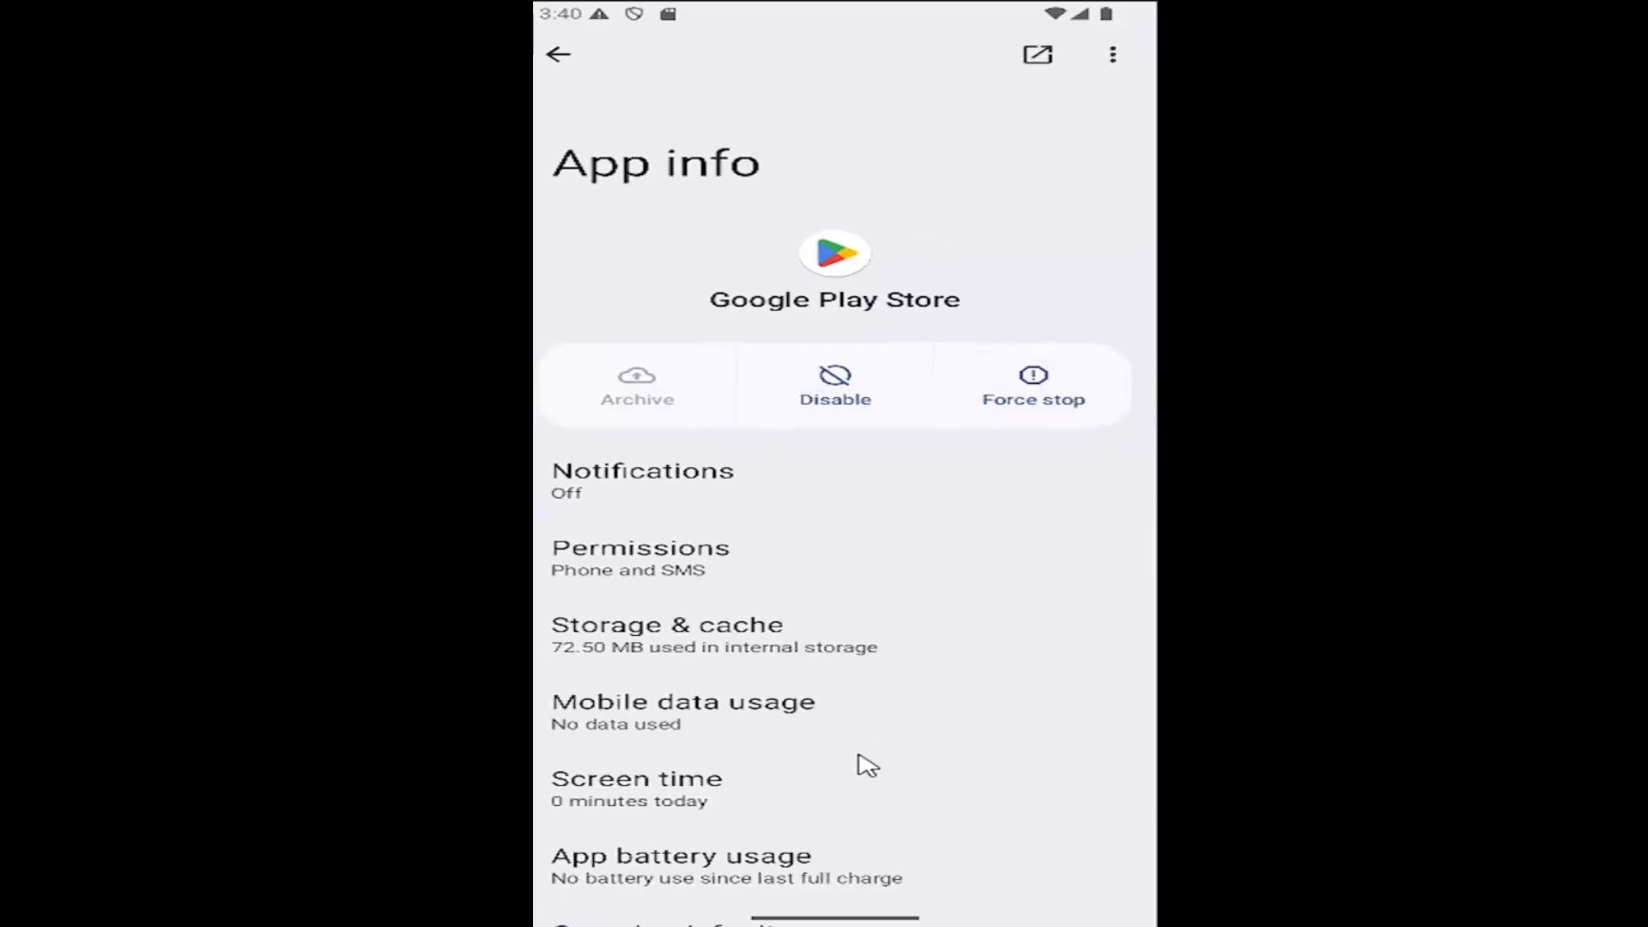
click(558, 53)
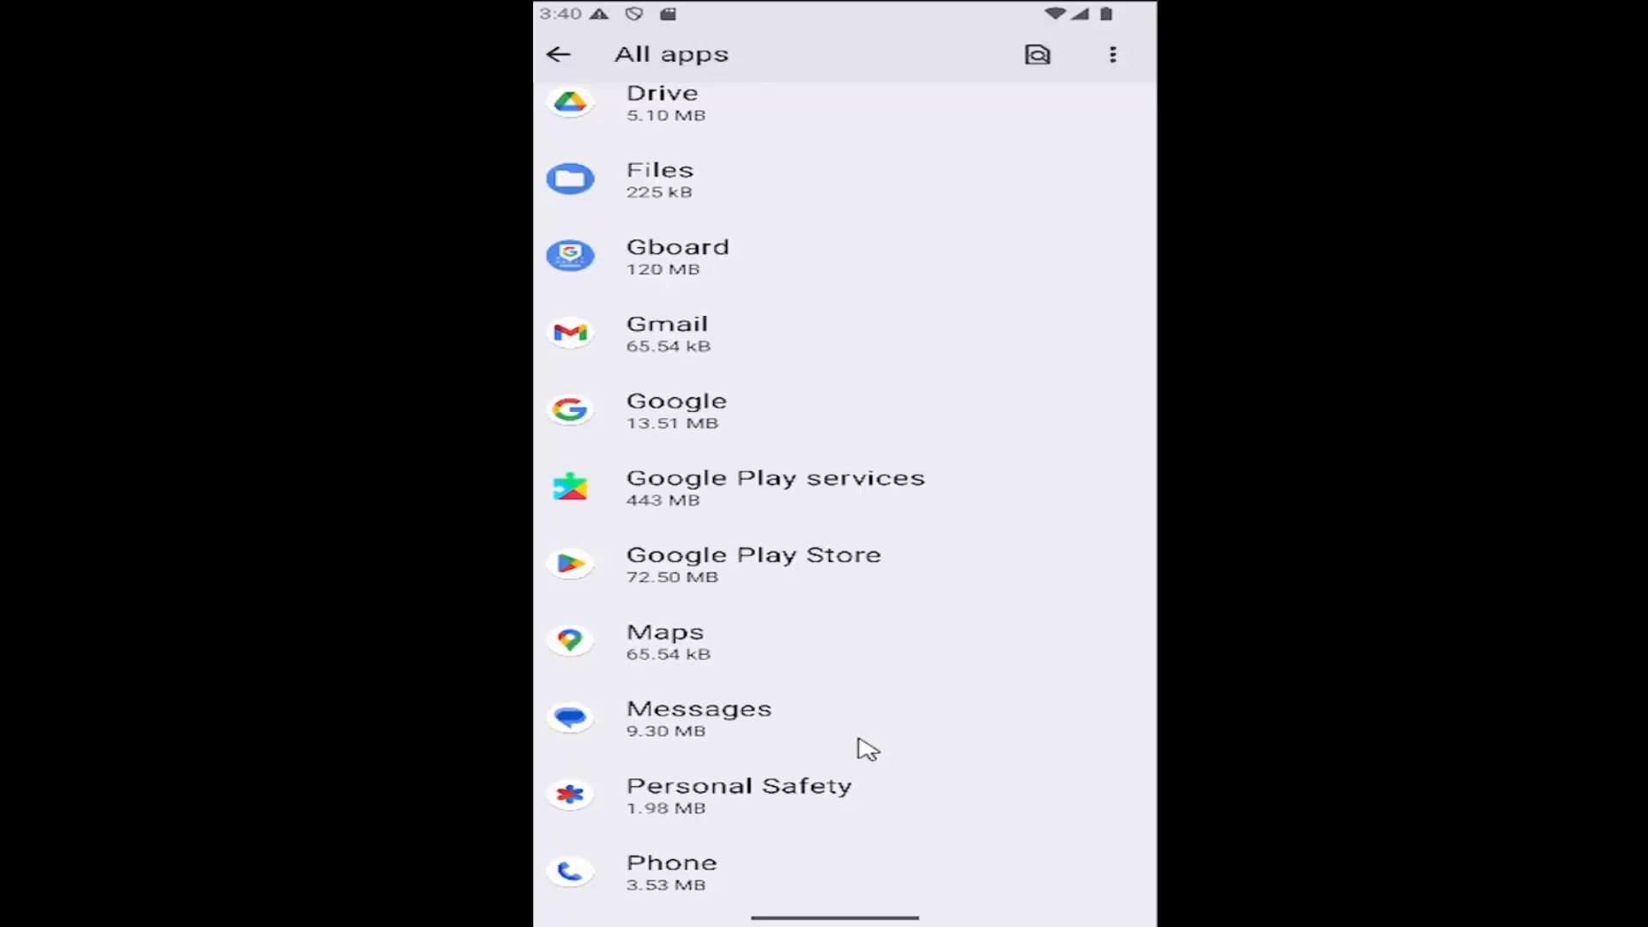